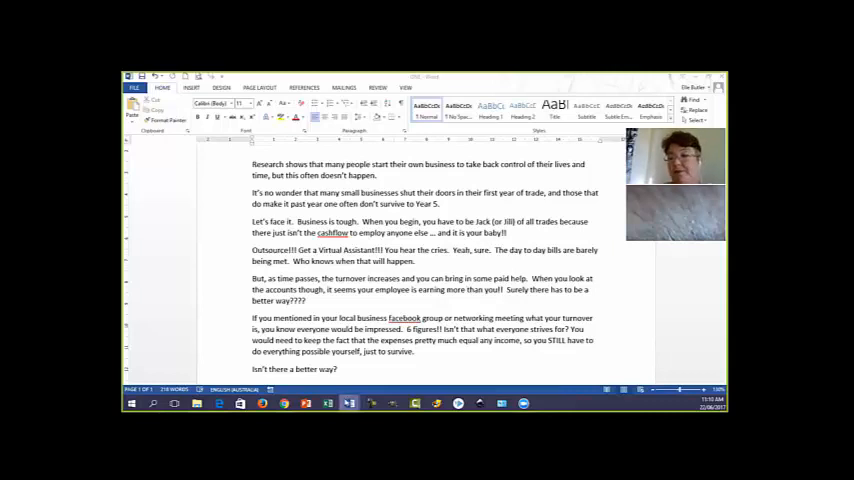
{"action": "mouse_move", "coordinate": [348, 404]}
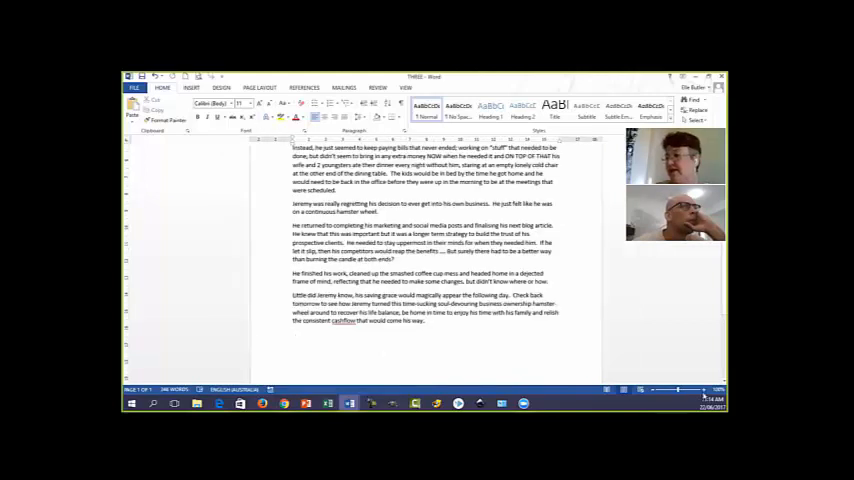
Select the coffee-cup smashing action line, then switch to the other open Jeremy story draft
{"action": "scroll", "scroll_direction": "down", "scroll_amount": 3}
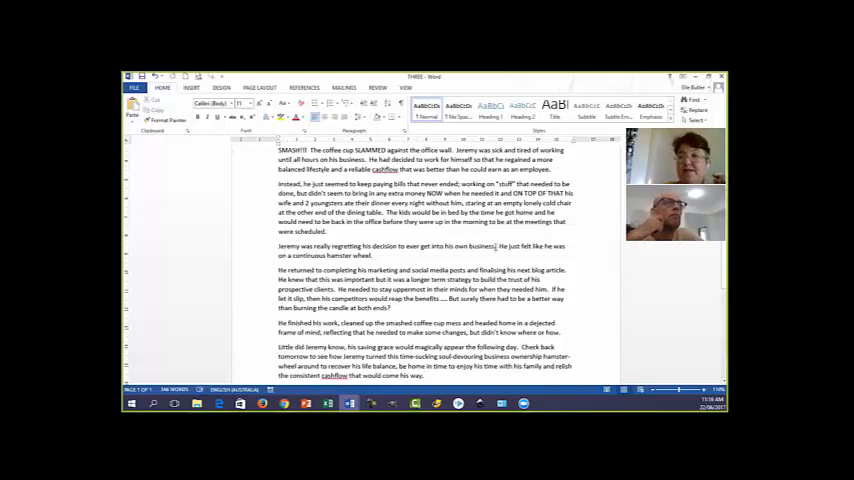
{"action": "left_click_drag", "start_coordinate": [278, 246], "coordinate": [496, 246]}
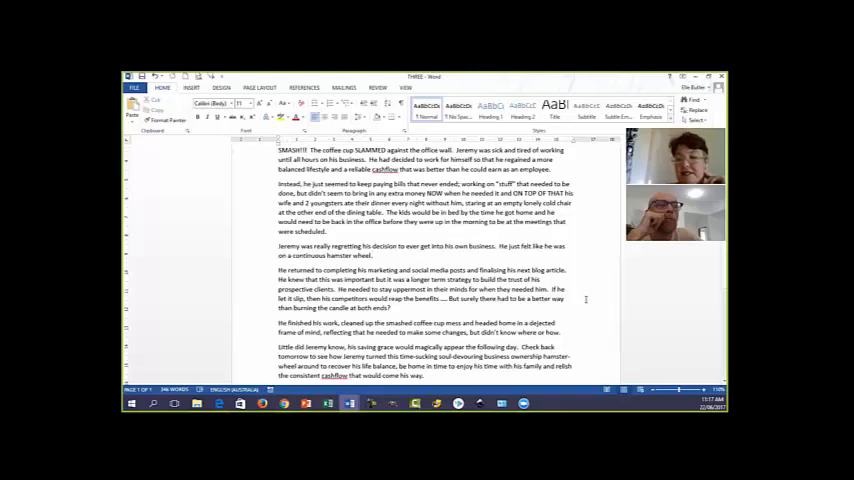
{"action": "scroll", "scroll_direction": "down", "scroll_amount": 3}
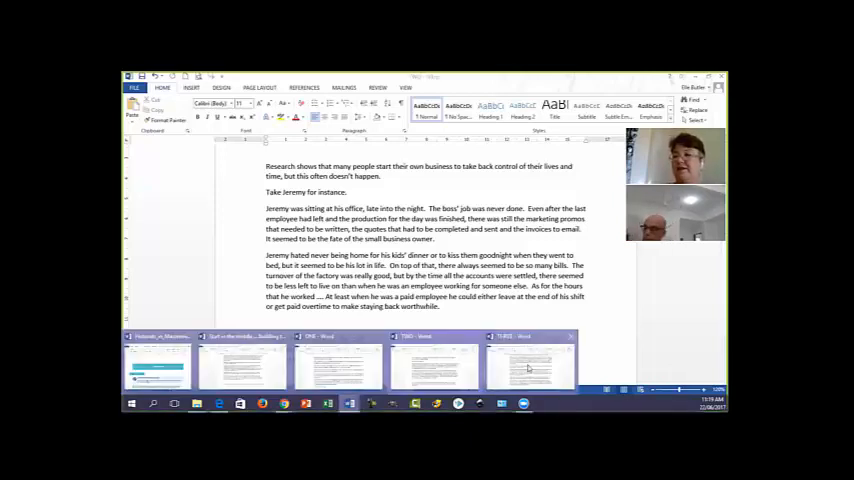
{"action": "left_click", "coordinate": [530, 362]}
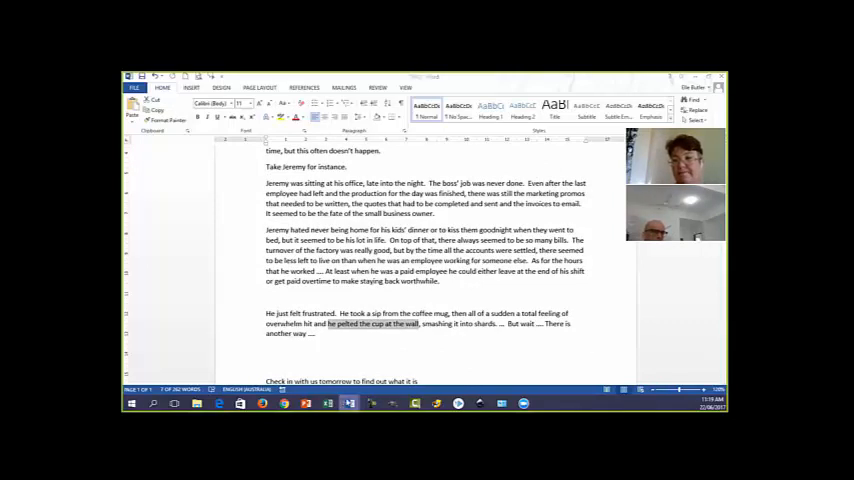
{"action": "scroll", "scroll_direction": "down", "scroll_amount": 3}
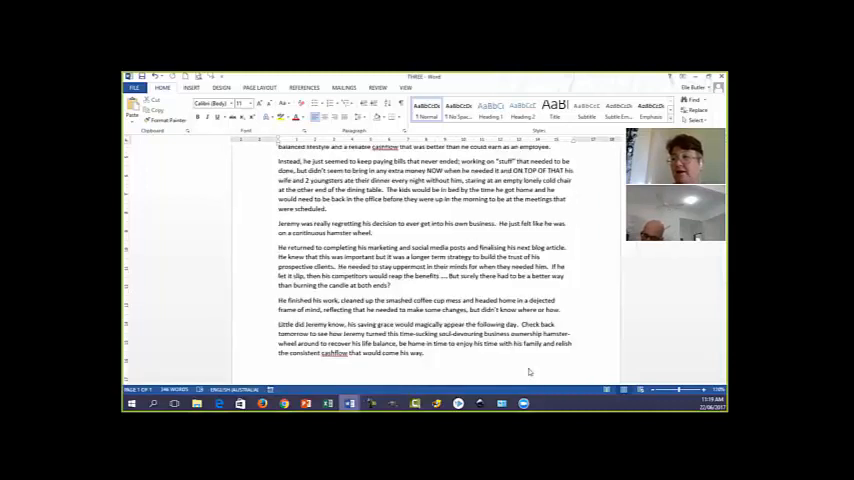